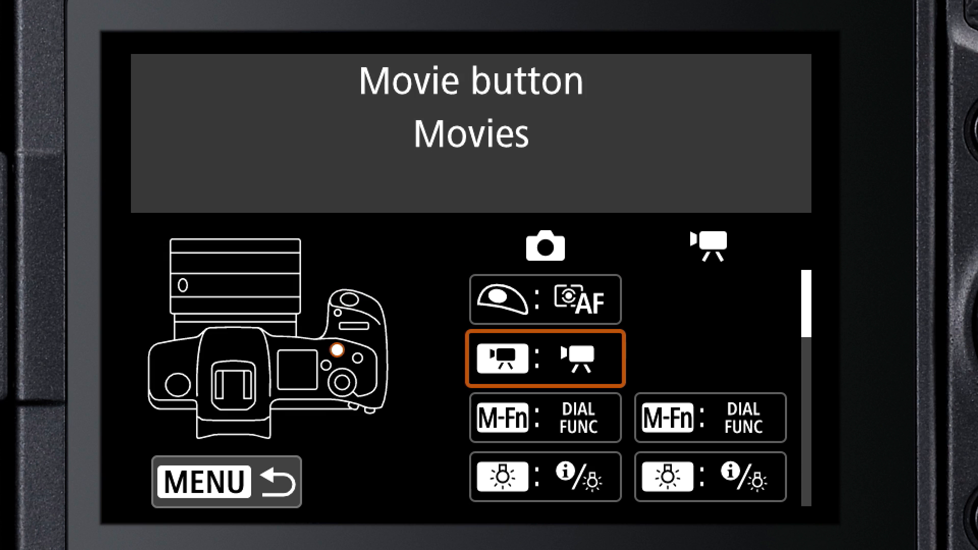
Navigate from the button customization screen to the Touch & drag AF settings page.
{"action": "scroll", "scroll_direction": "down", "scroll_amount": 3}
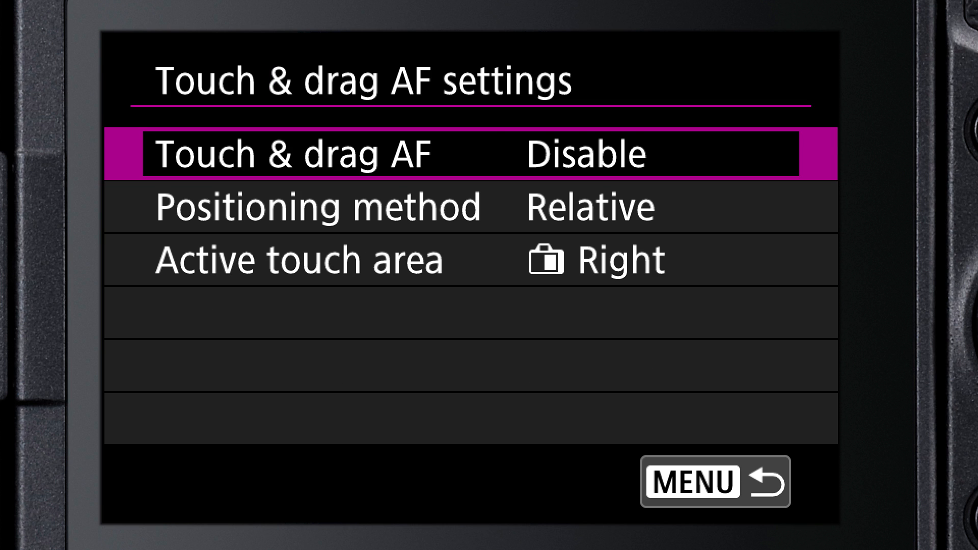
Set Touch & drag AF to Enable.
{"action": "left_click", "coordinate": [587, 153]}
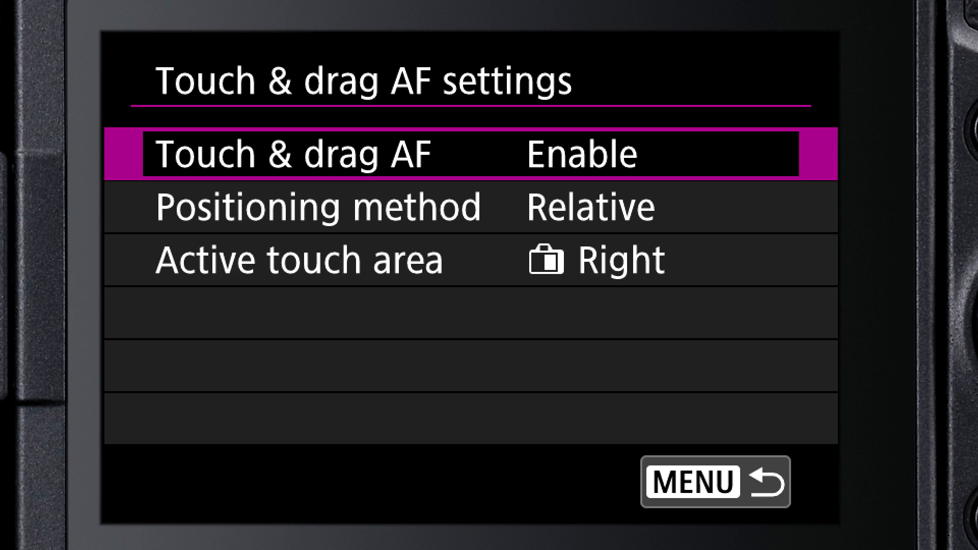
Set the Touch & drag AF positioning method to Absolute.
{"action": "scroll", "scroll_direction": "down", "scroll_amount": 3}
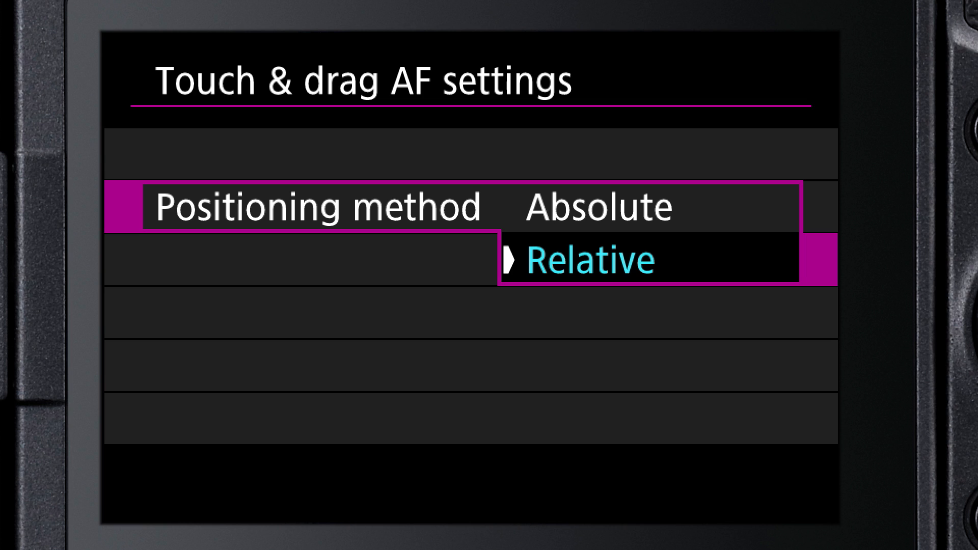
{"action": "left_click", "coordinate": [596, 207]}
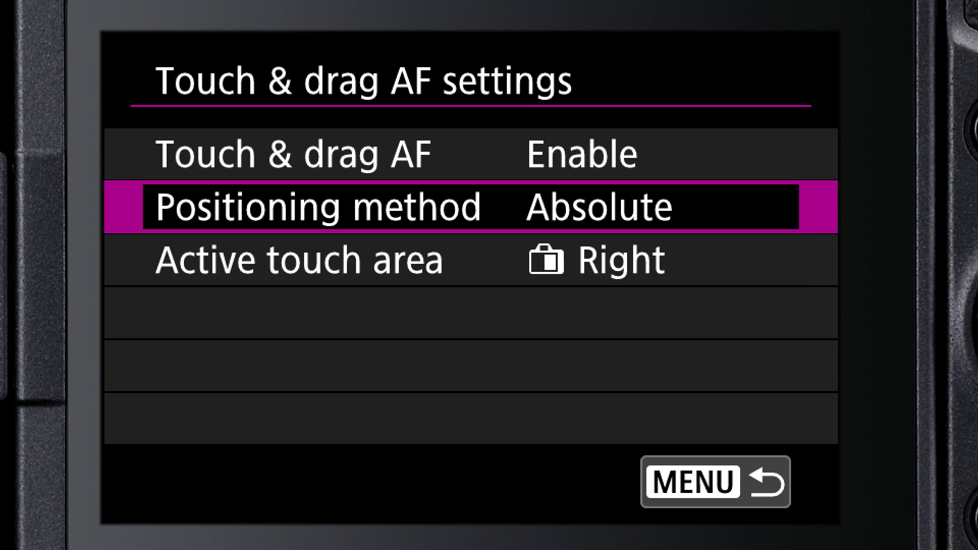